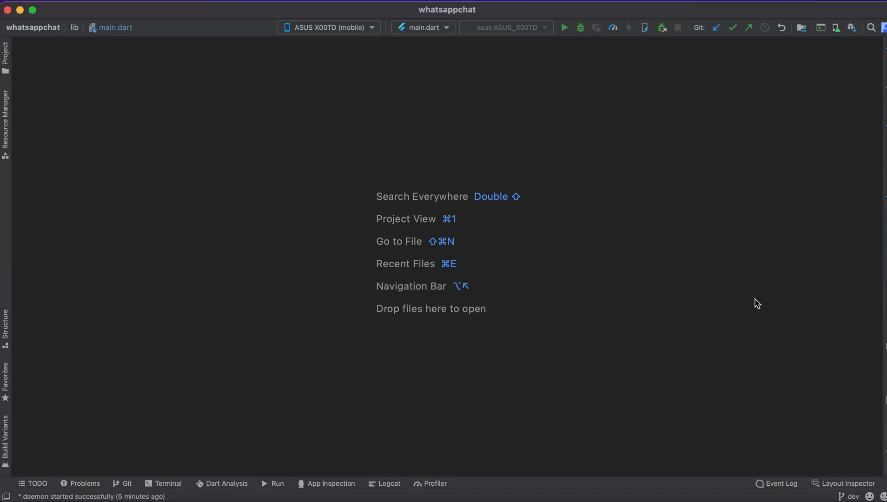
mouse_move(747, 307)
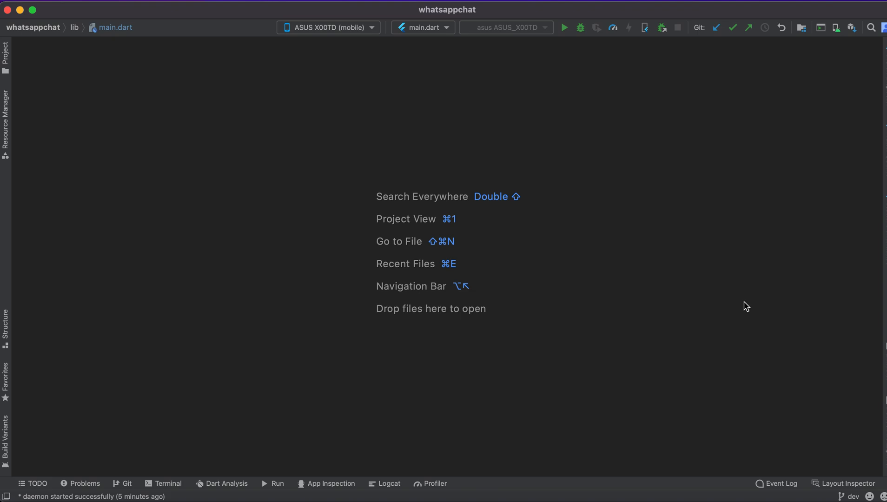
mouse_move(624, 413)
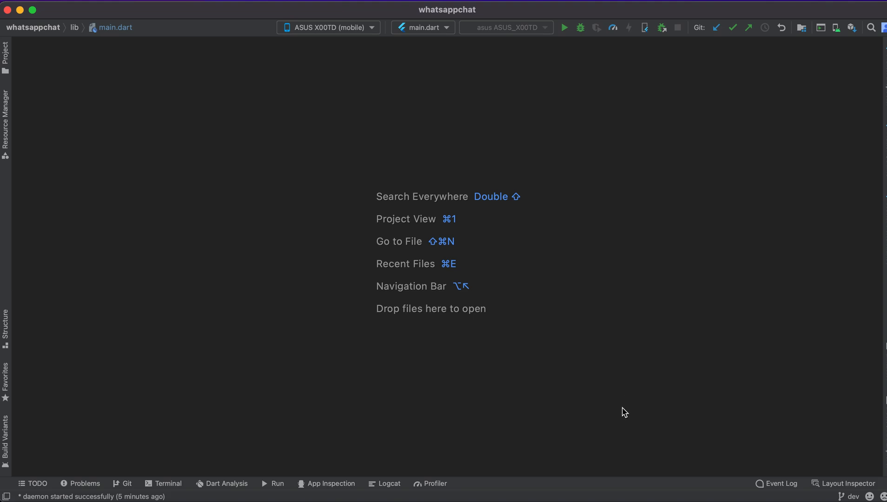
mouse_move(627, 406)
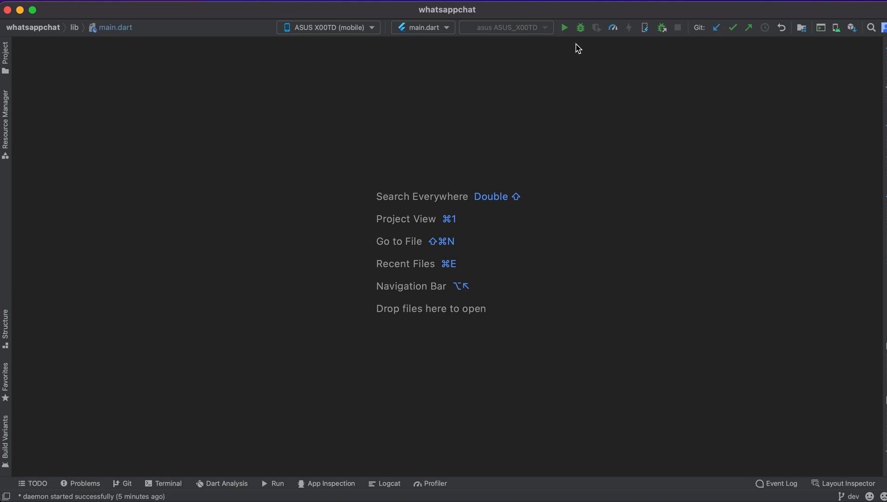
mouse_move(300, 495)
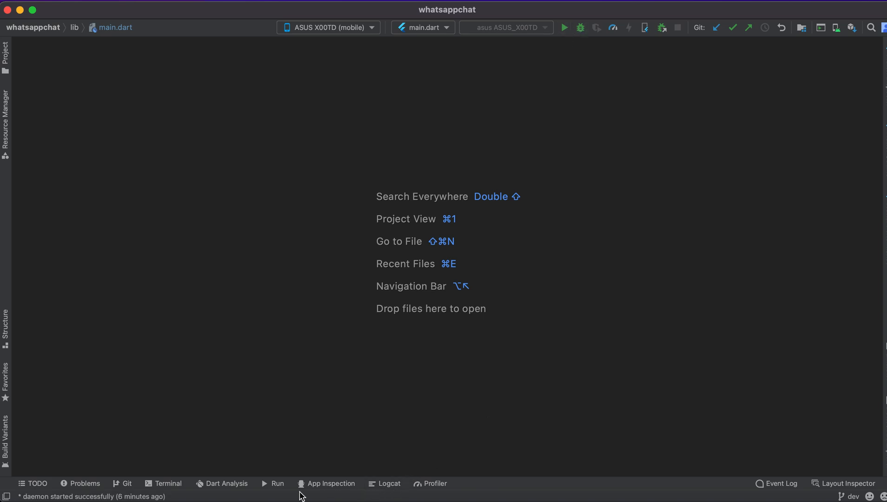
Show the main.dart run output with the flutter_country_picker null-safety build error.
click(277, 483)
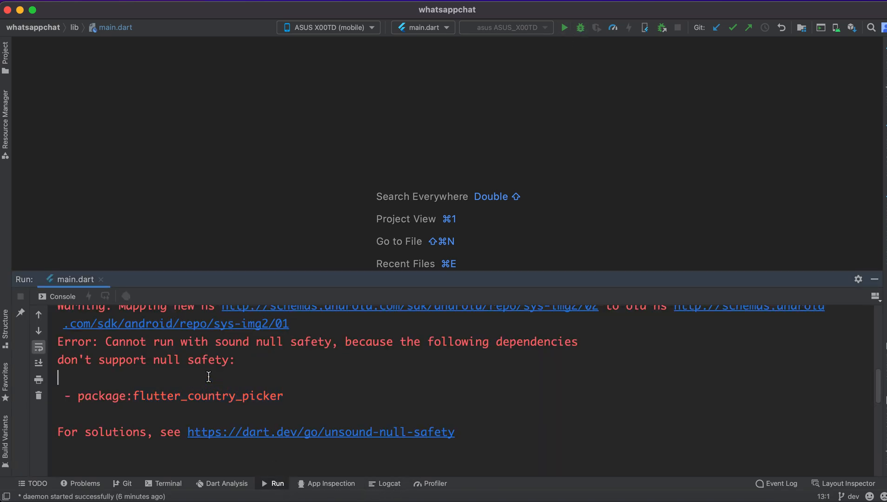
drag(110, 342, 396, 342)
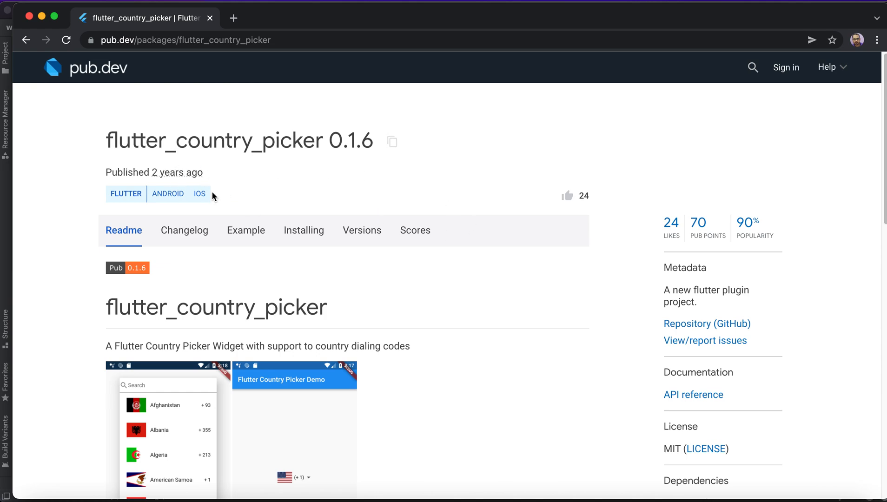
mouse_move(253, 188)
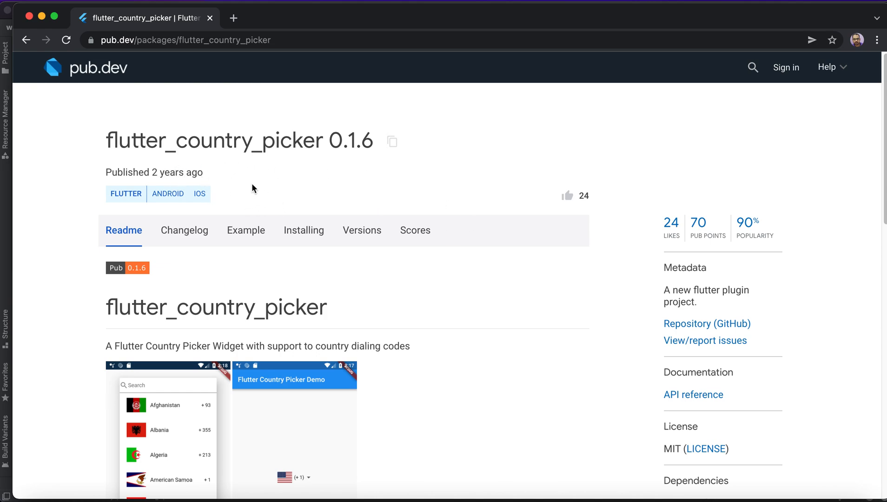
mouse_move(363, 188)
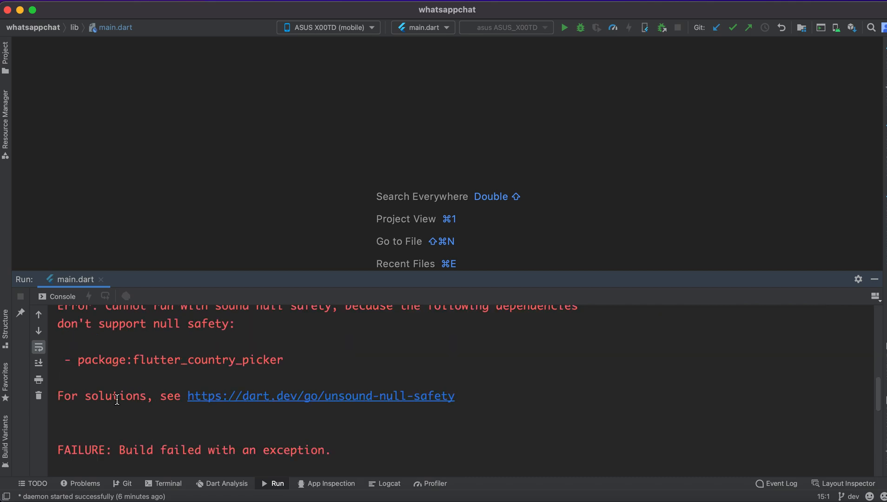
Follow the suggested link to Dart's unsound null safety guide.
click(319, 396)
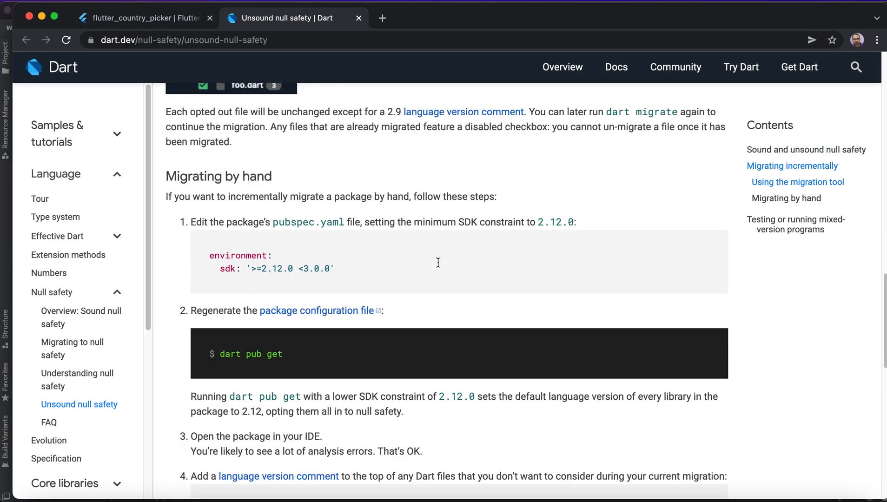
Scroll the guide to 'Testing or running mixed-version programs' showing flutter run --no-sound-null-safety.
scroll(down, 3)
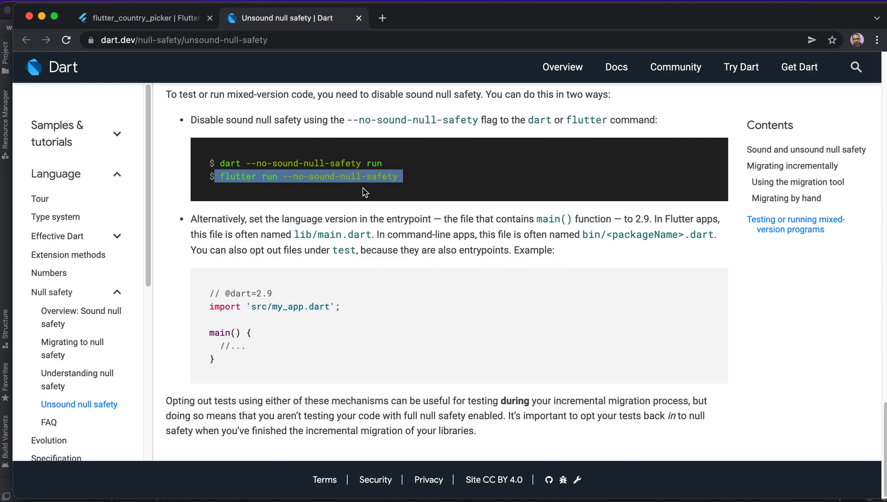
mouse_move(412, 196)
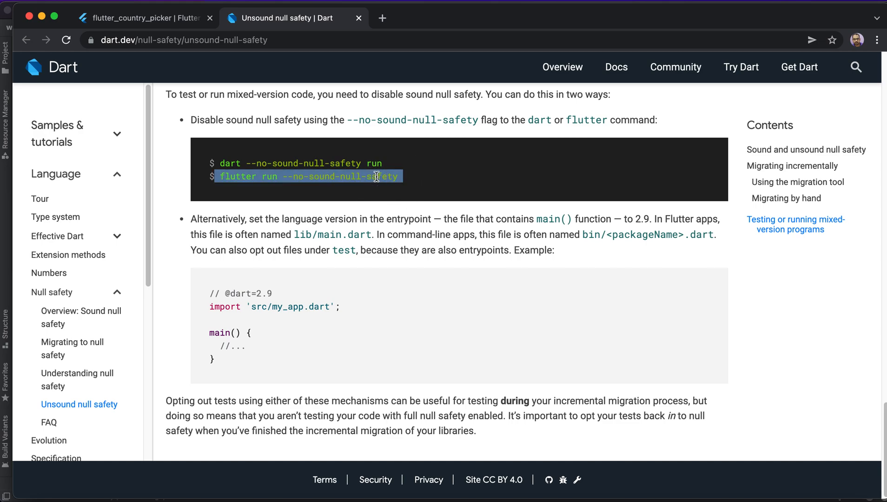
mouse_move(434, 187)
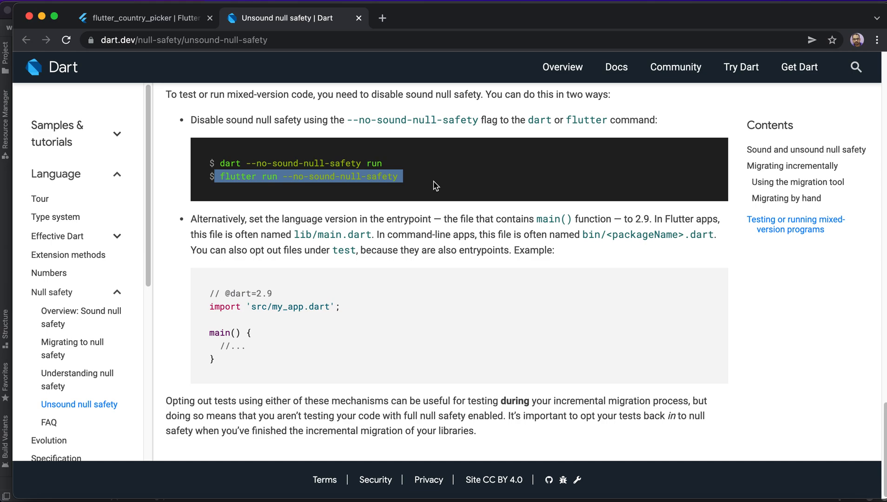
mouse_move(492, 429)
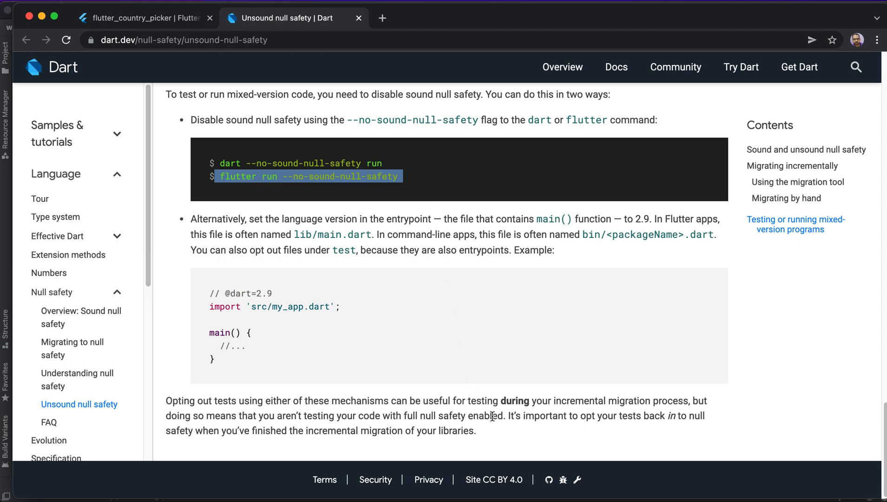
mouse_move(460, 328)
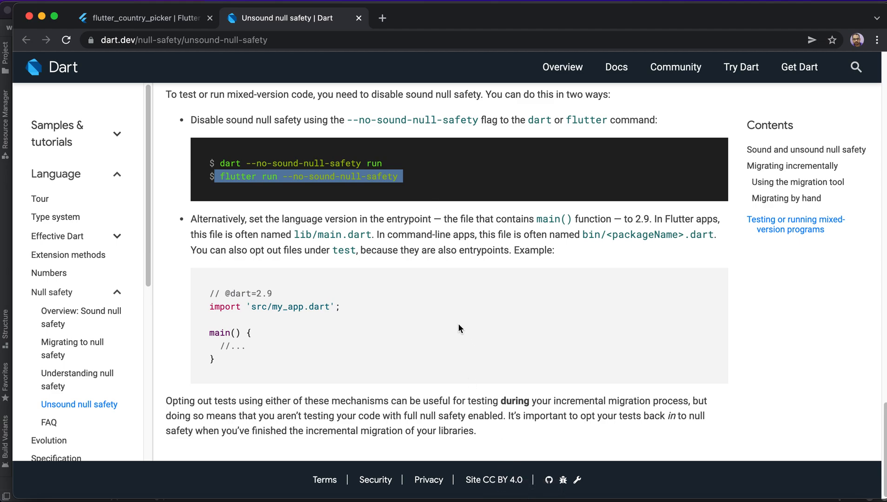
mouse_move(533, 499)
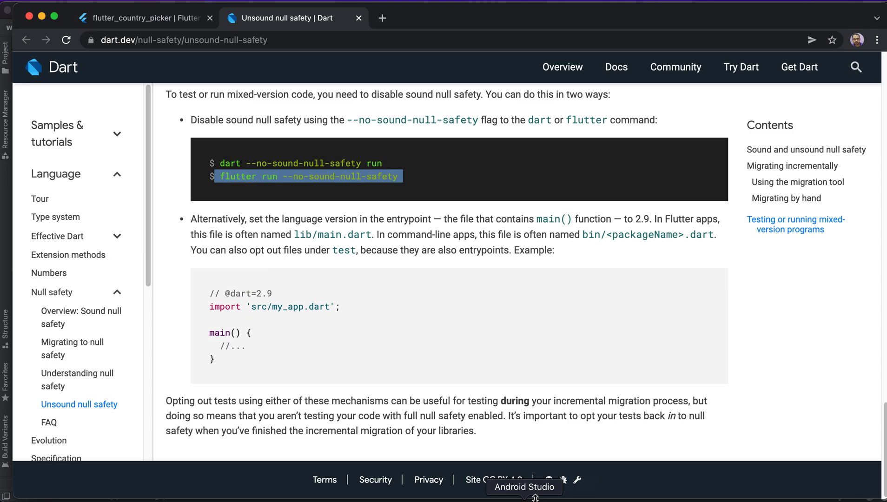
Return to the whatsappchat project in Android Studio and show its Terminal.
click(523, 487)
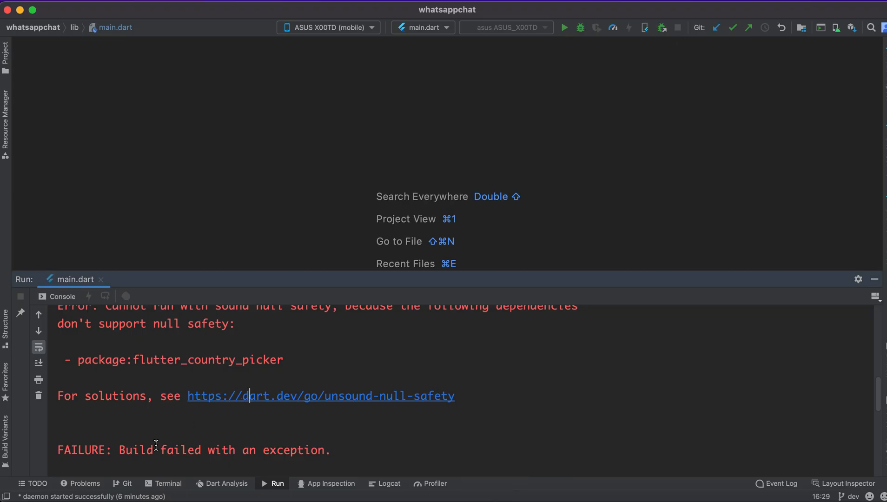
click(168, 483)
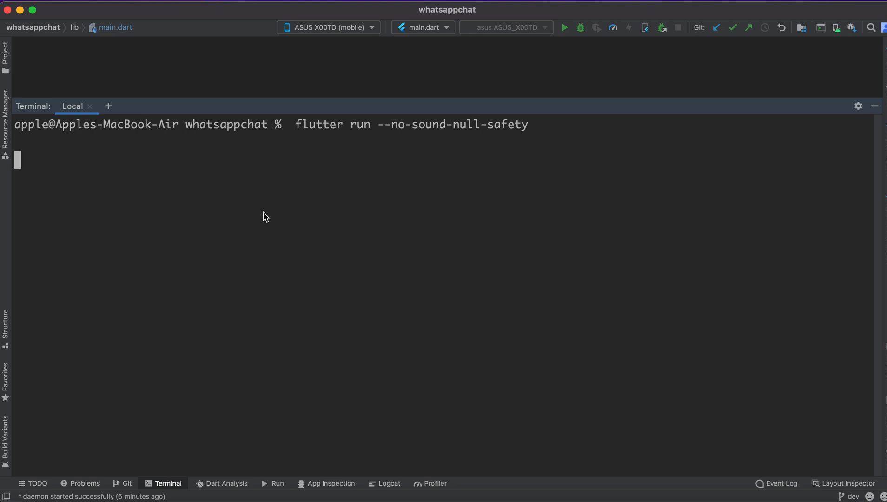
mouse_move(567, 301)
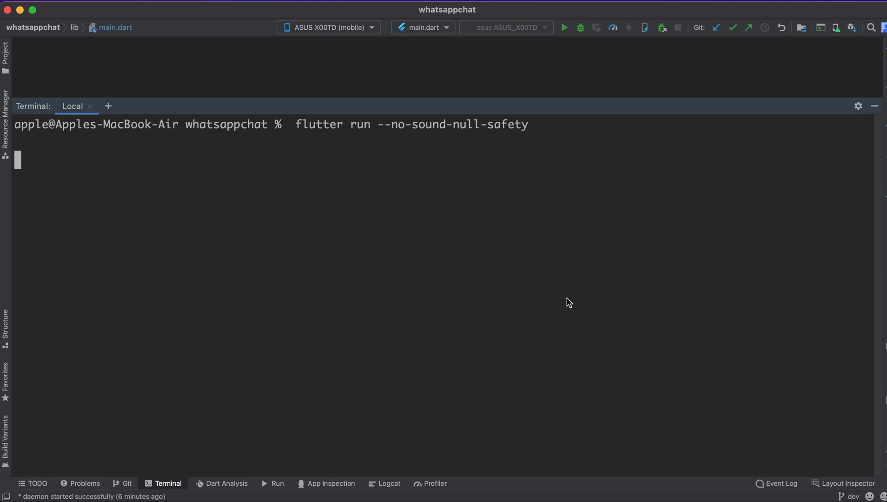
mouse_move(428, 184)
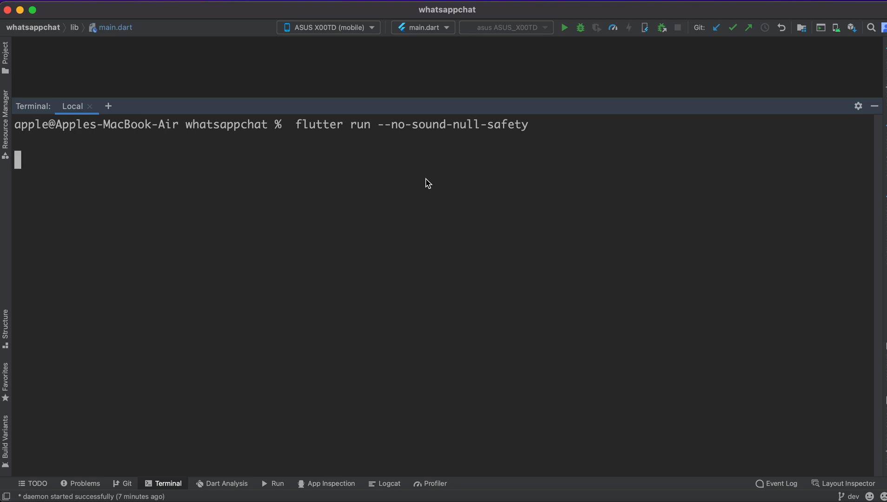